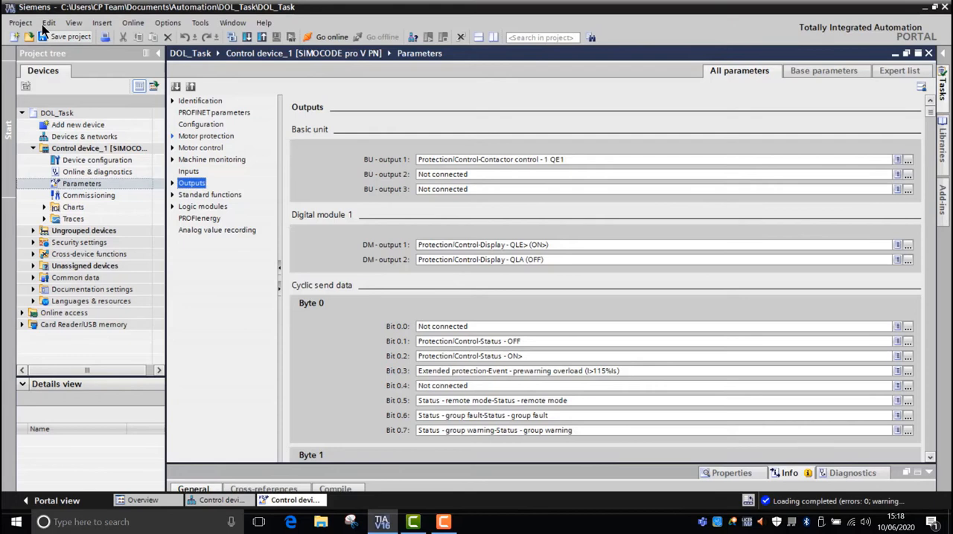
- Save DOL_Task with its configured output and cyclic send data parameters
click(70, 37)
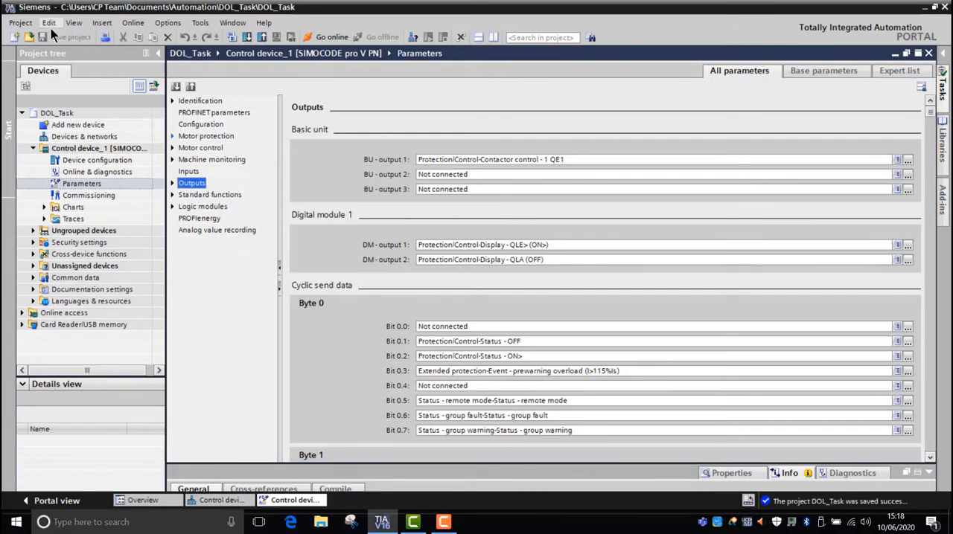
mouse_move(70, 37)
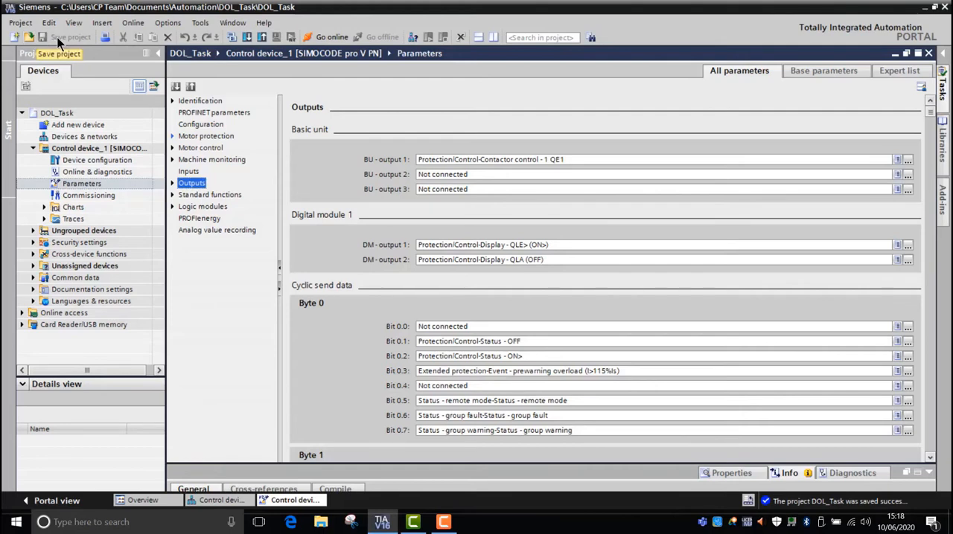
- Save a copy of the project as 'HMI_Task' in the Automation folder
click(20, 23)
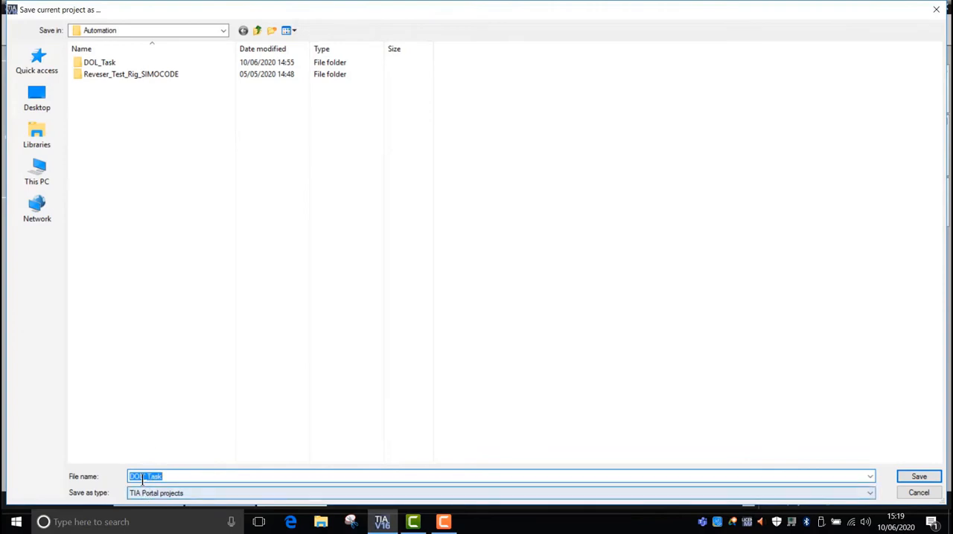
key(Delete)
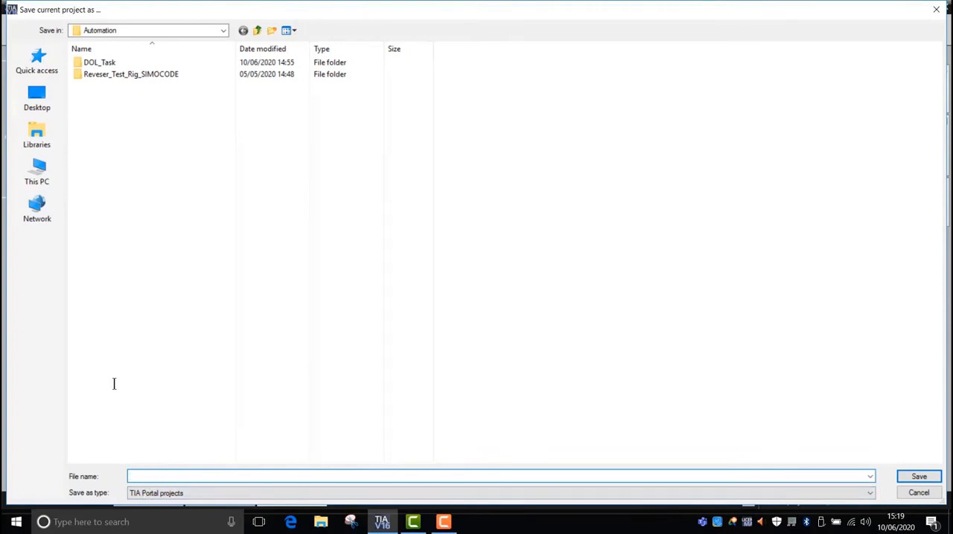
text(HMI)
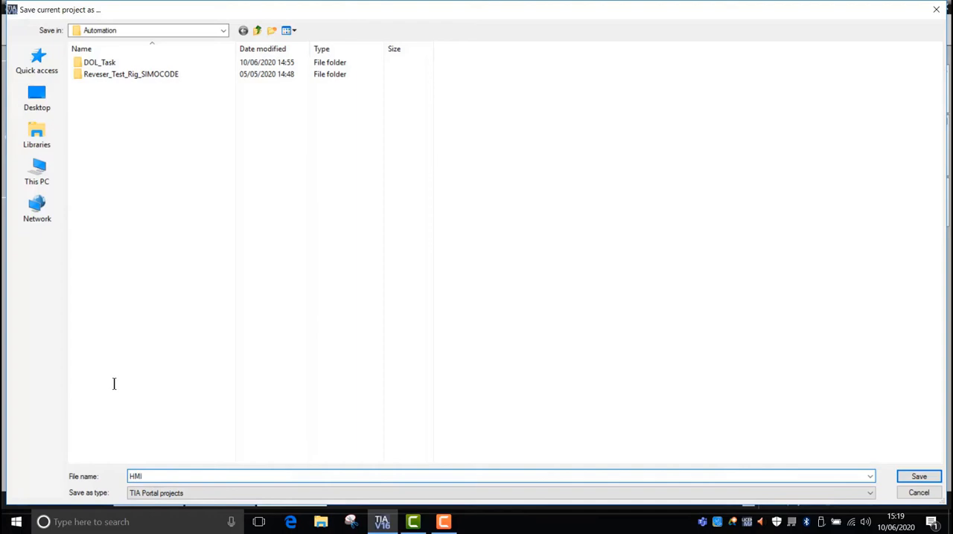
text(_Task)
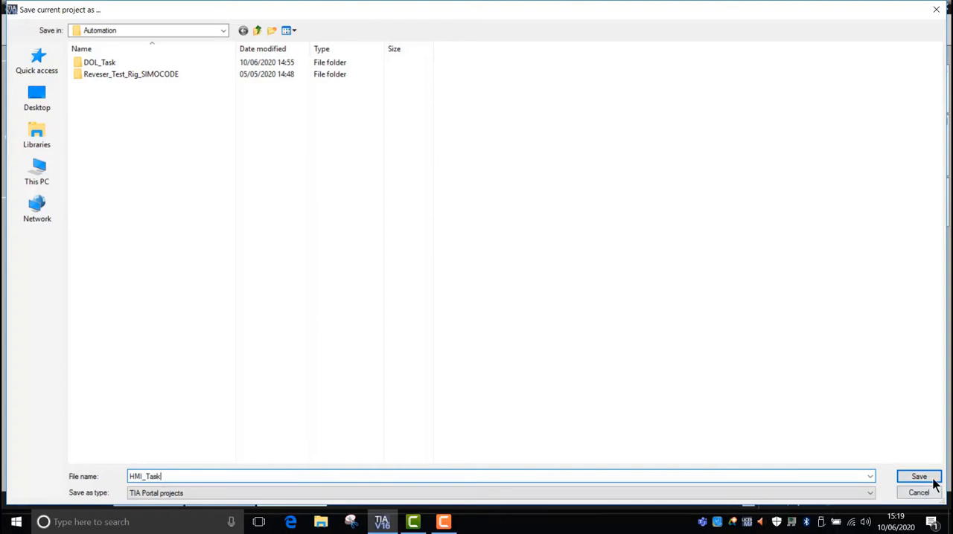
click(919, 476)
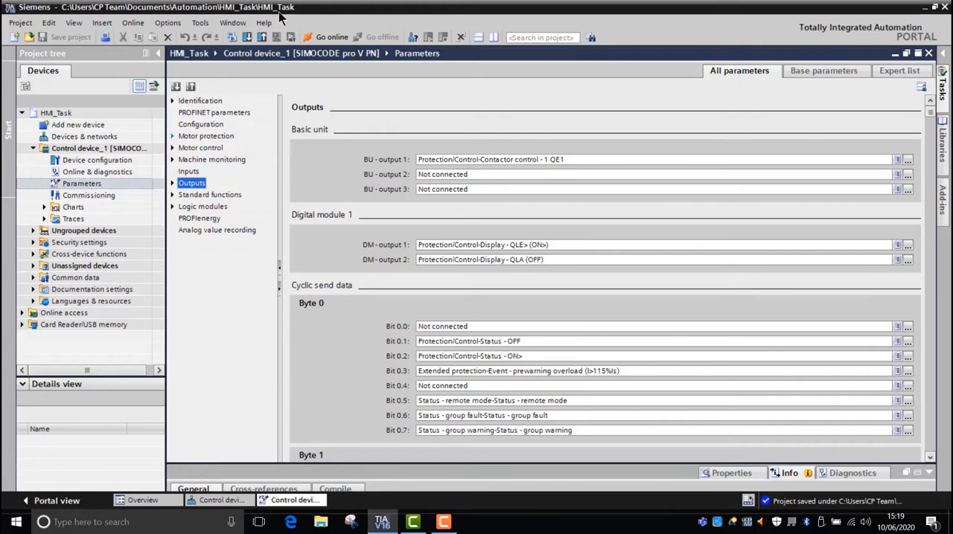
- Open Control device_1's device configuration and select the empty slot at the rack's end
click(96, 160)
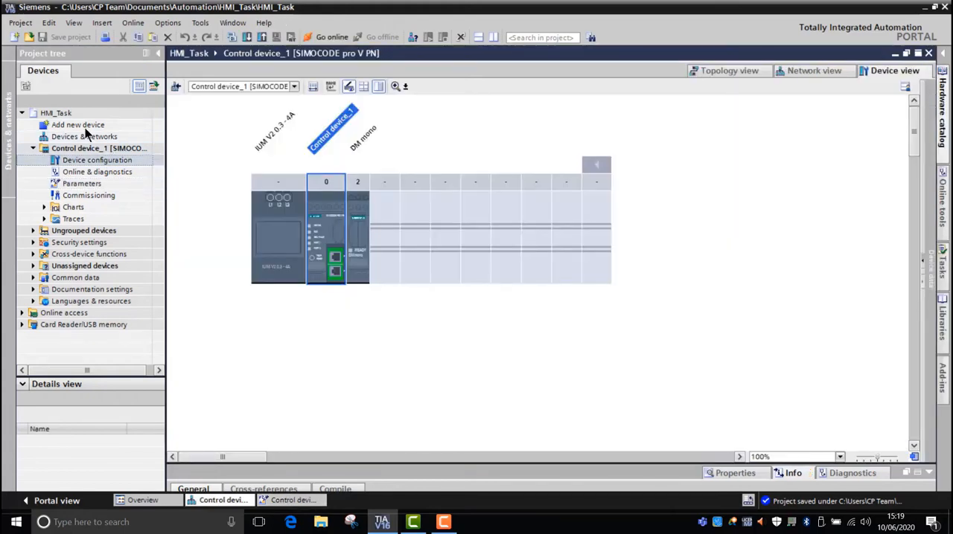
click(278, 231)
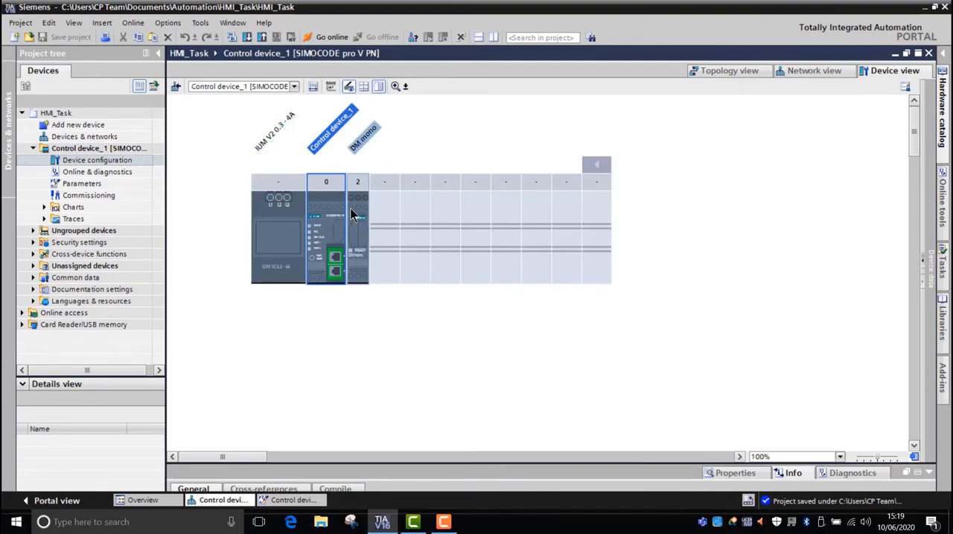
click(596, 224)
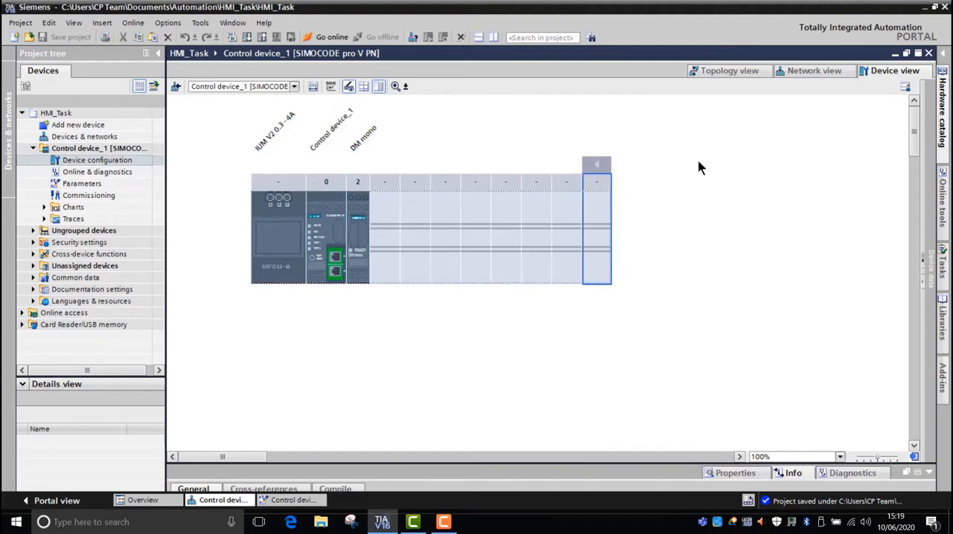
mouse_move(943, 108)
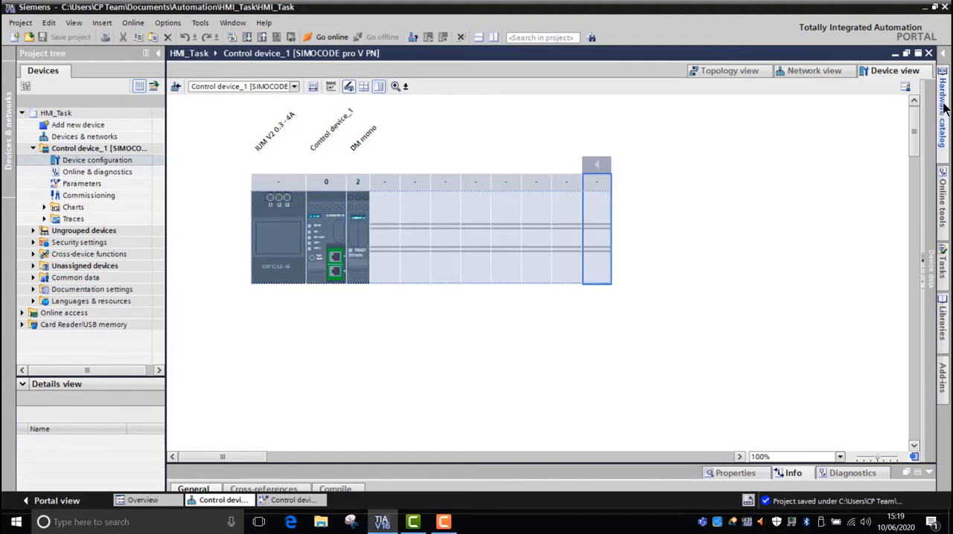
- Insert OPD panel 3UF7 210-1AA01-0 from the hardware catalog into the slot, then close the catalog
click(943, 97)
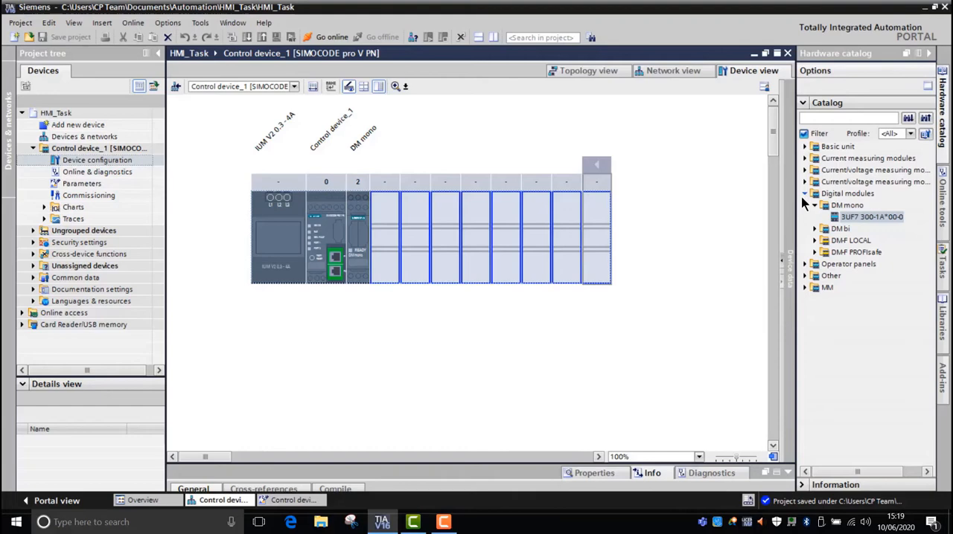
click(815, 194)
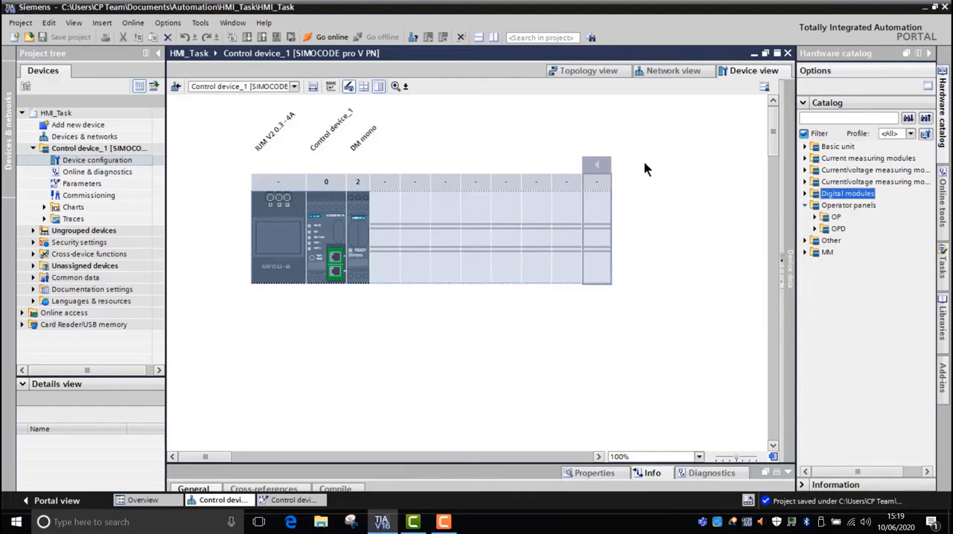
click(815, 228)
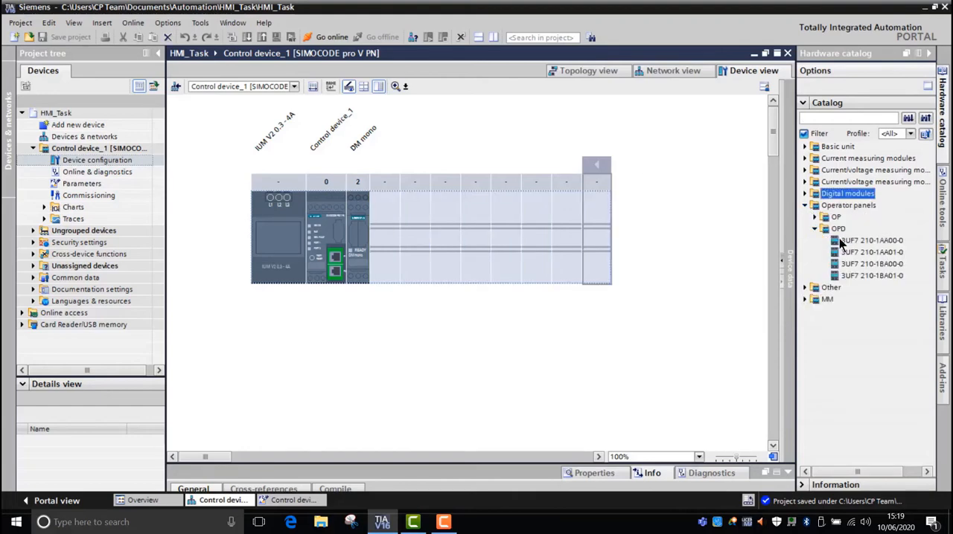
click(871, 251)
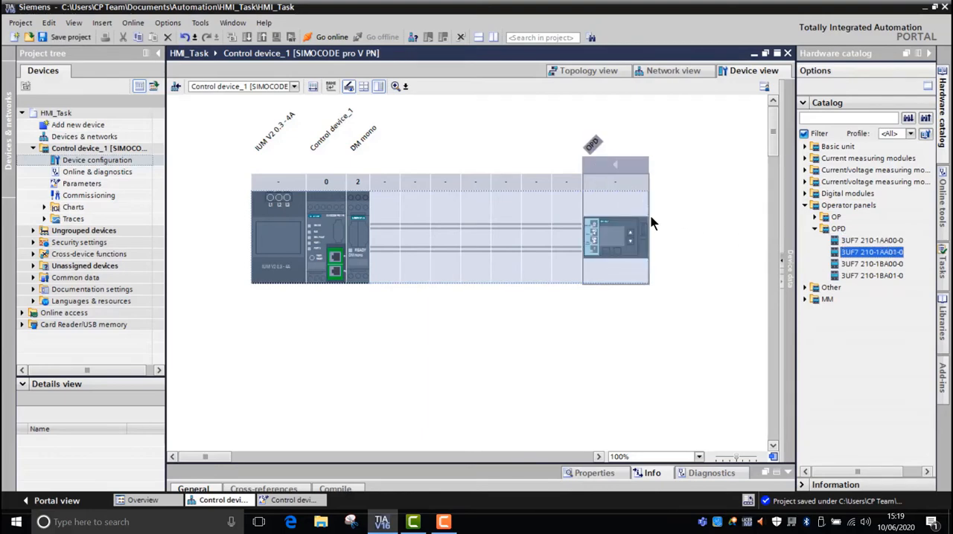
mouse_move(632, 233)
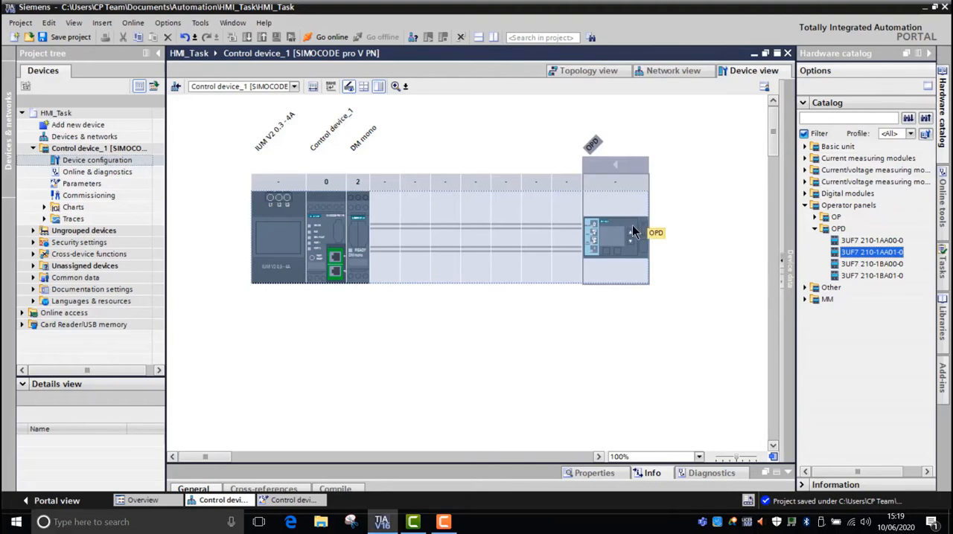
mouse_move(609, 233)
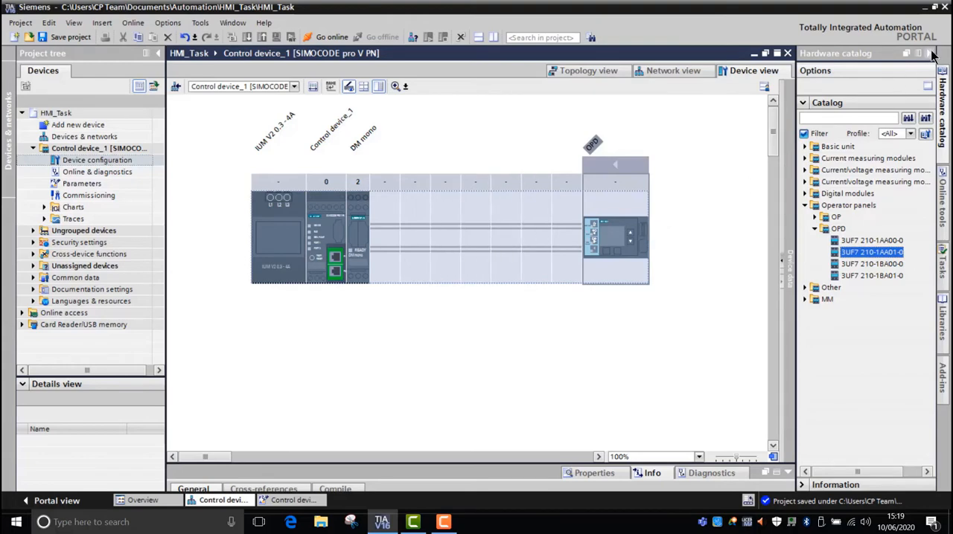
click(928, 53)
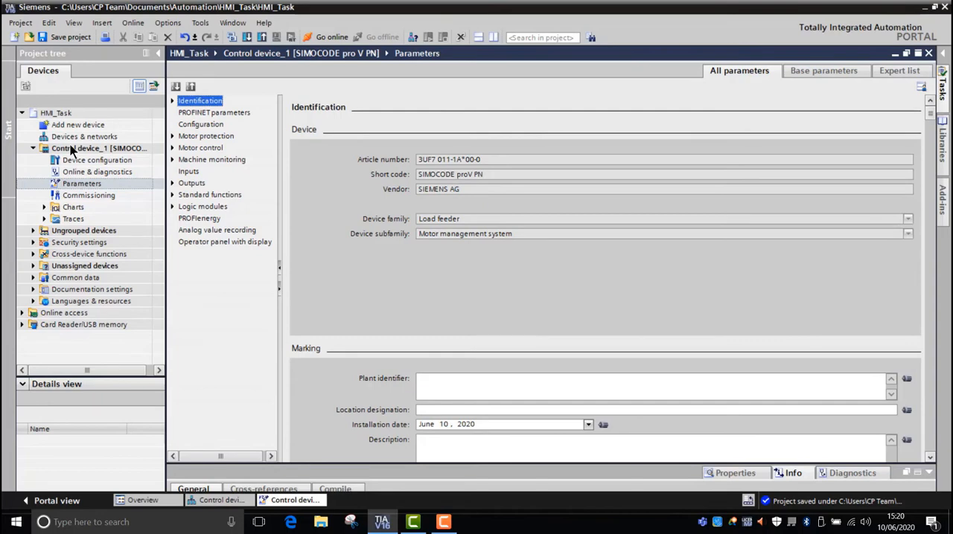
mouse_move(126, 162)
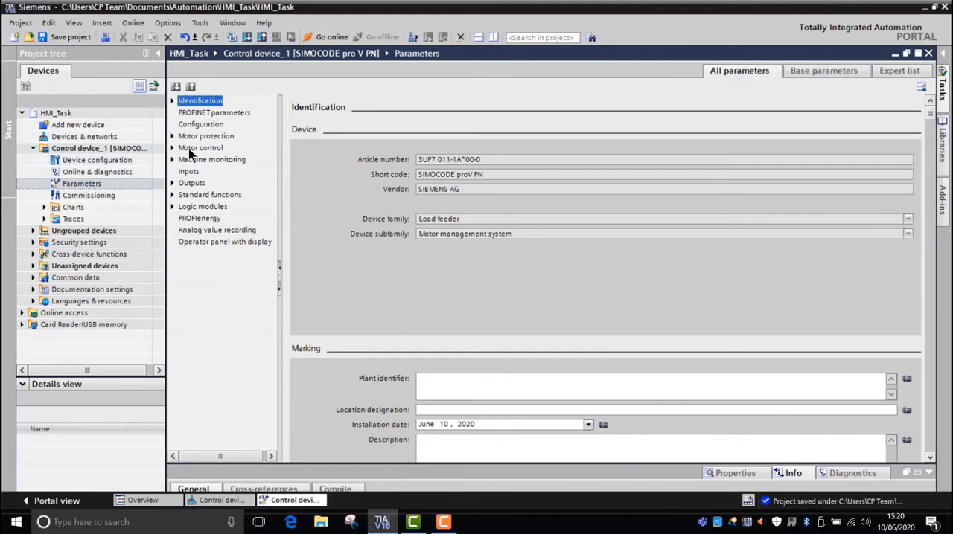
- Expand Motor control parameters and show the Control station page
click(200, 147)
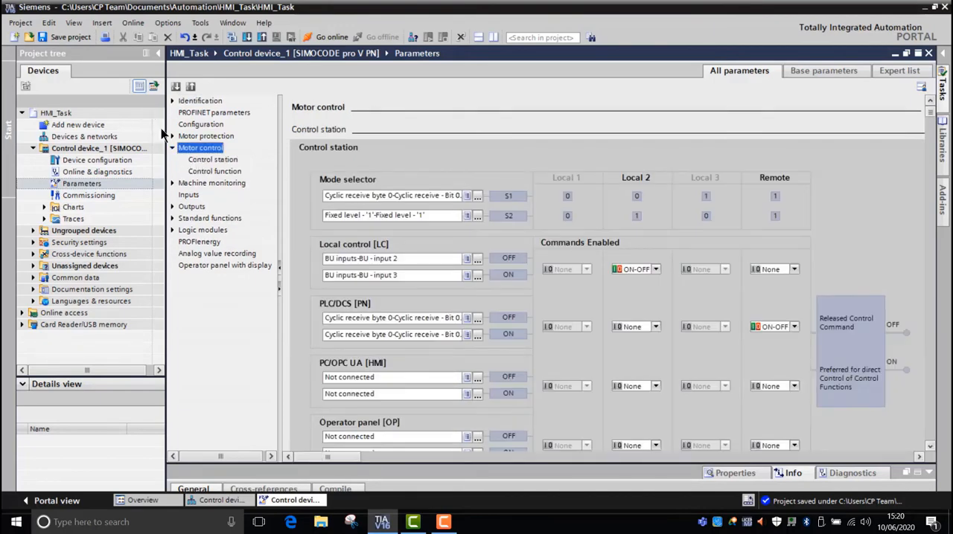
click(213, 160)
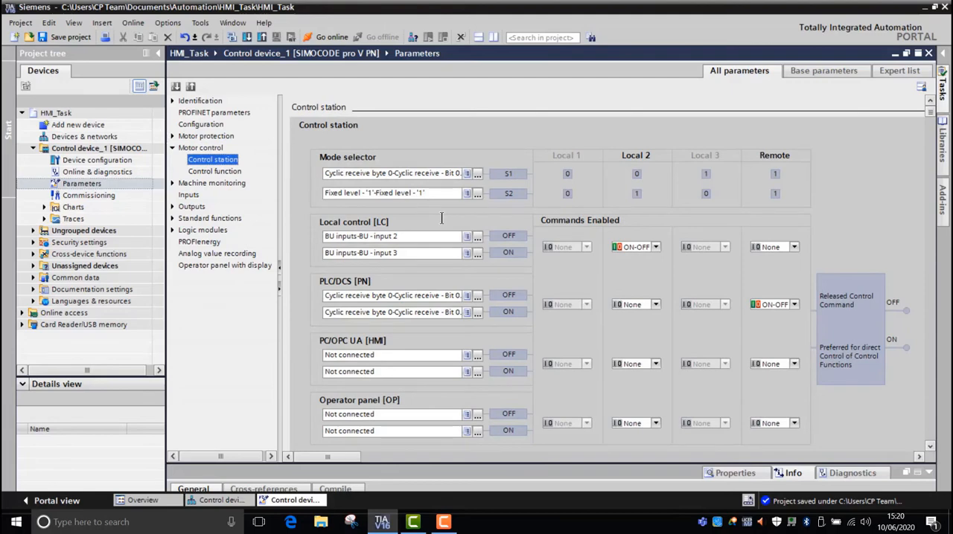
mouse_move(746, 366)
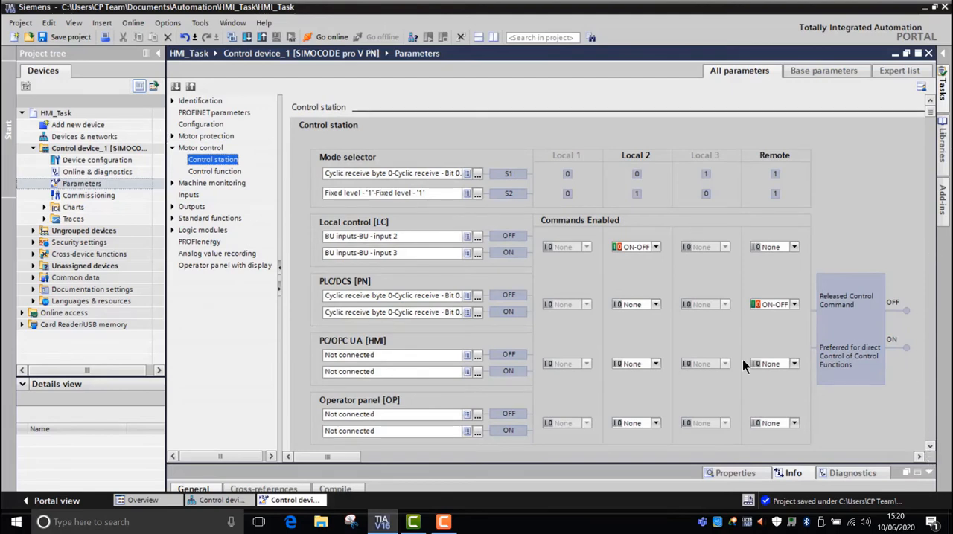
- Set the Operator panel [OP] Local 2 enabled command to ON-OFF
scroll(up, 3)
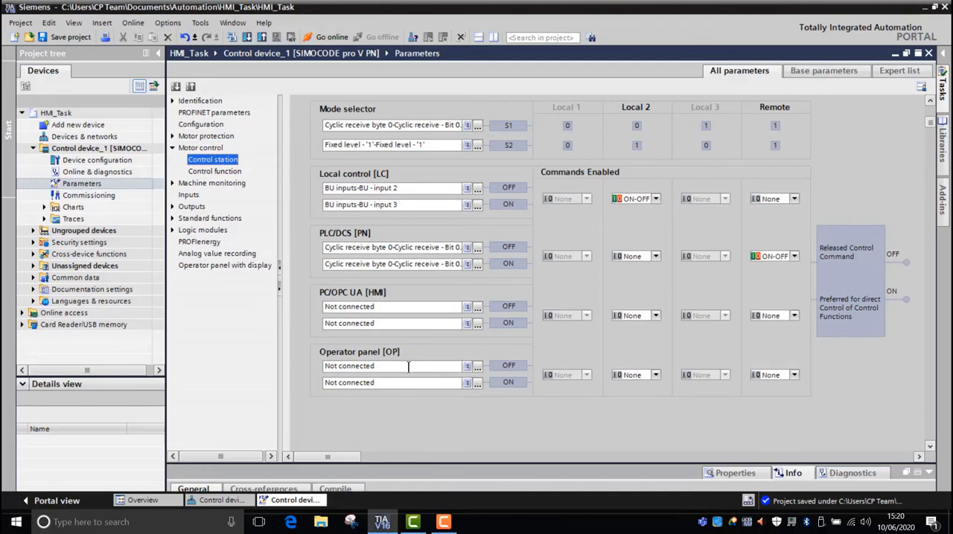
mouse_move(791, 394)
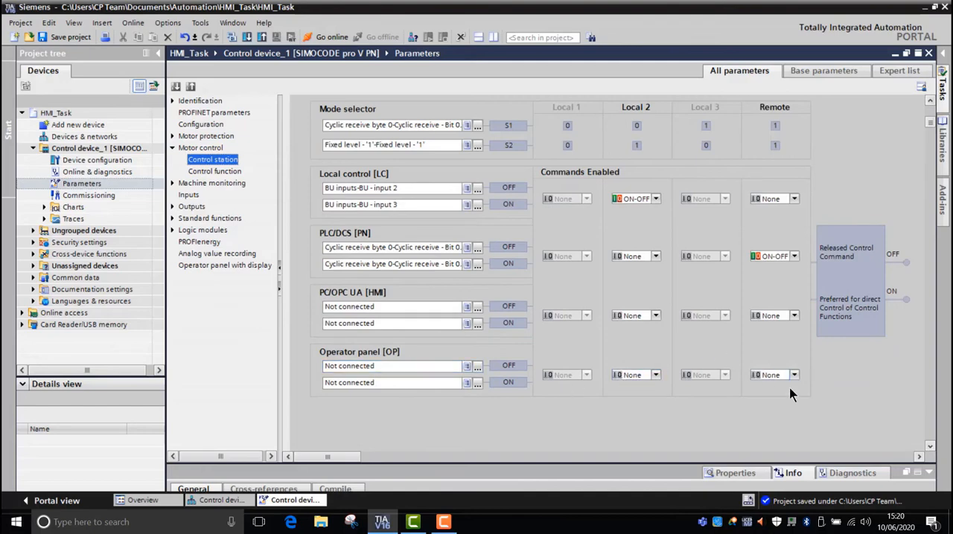
scroll(up, 3)
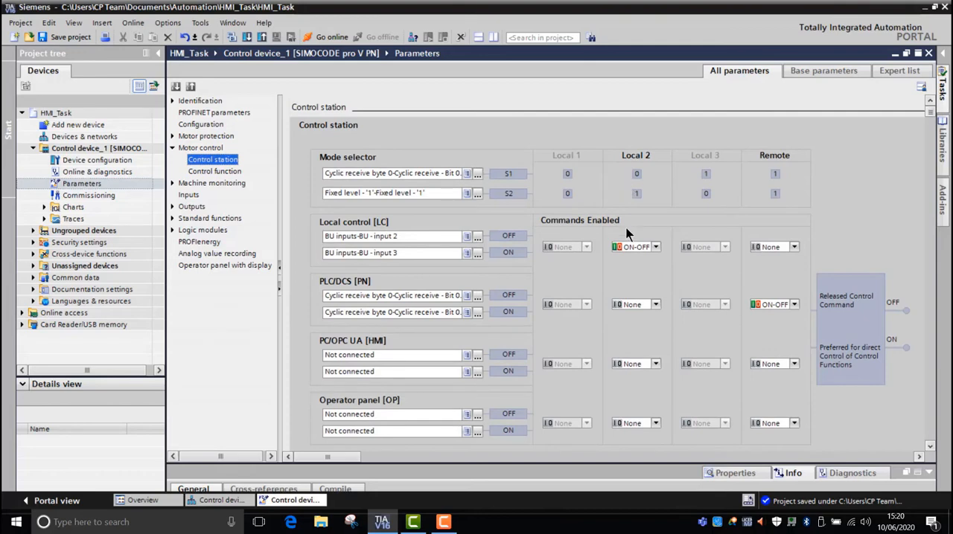
mouse_move(929, 447)
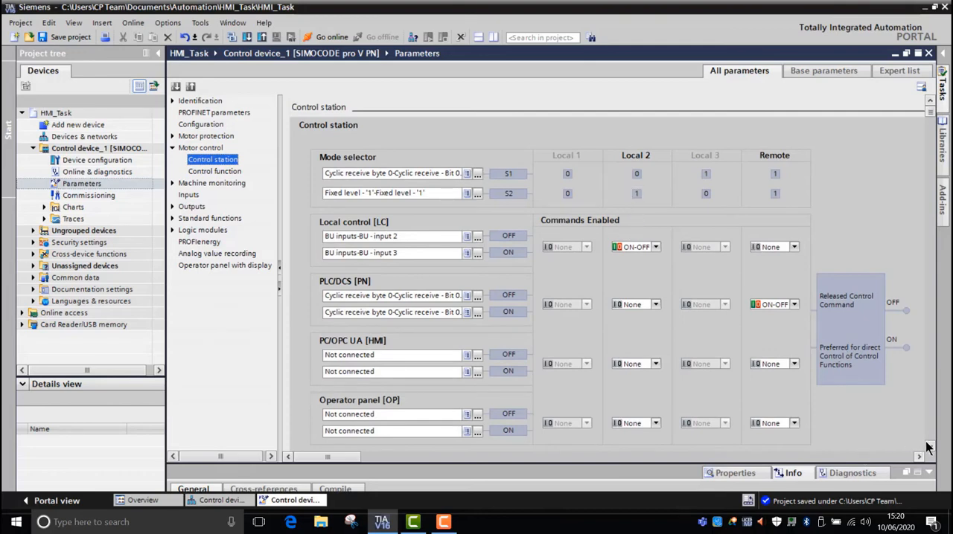
scroll(down, 3)
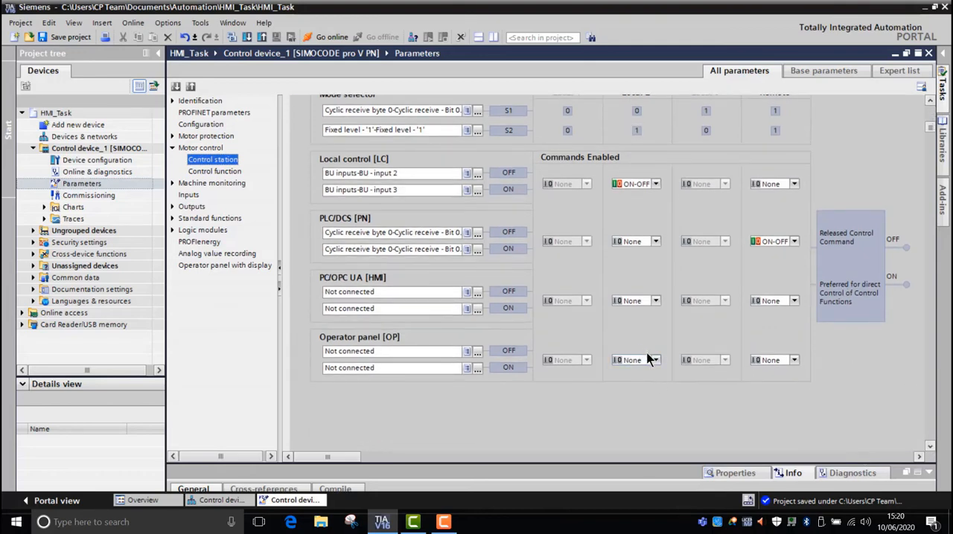
click(653, 360)
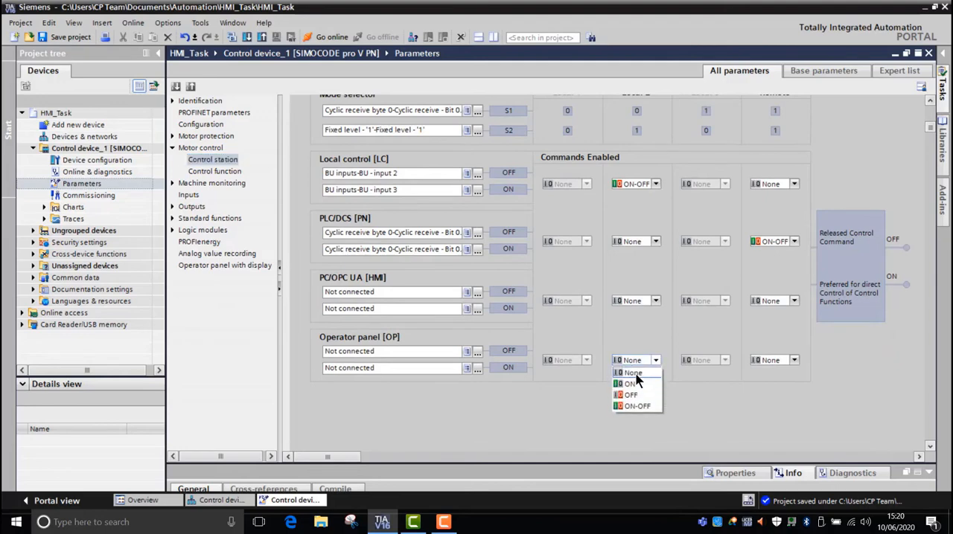
mouse_move(627, 406)
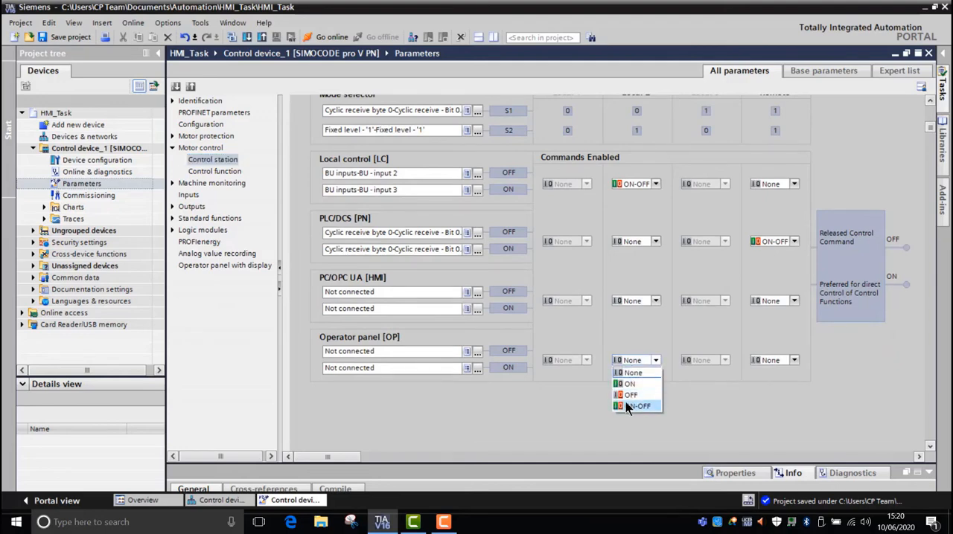
click(637, 406)
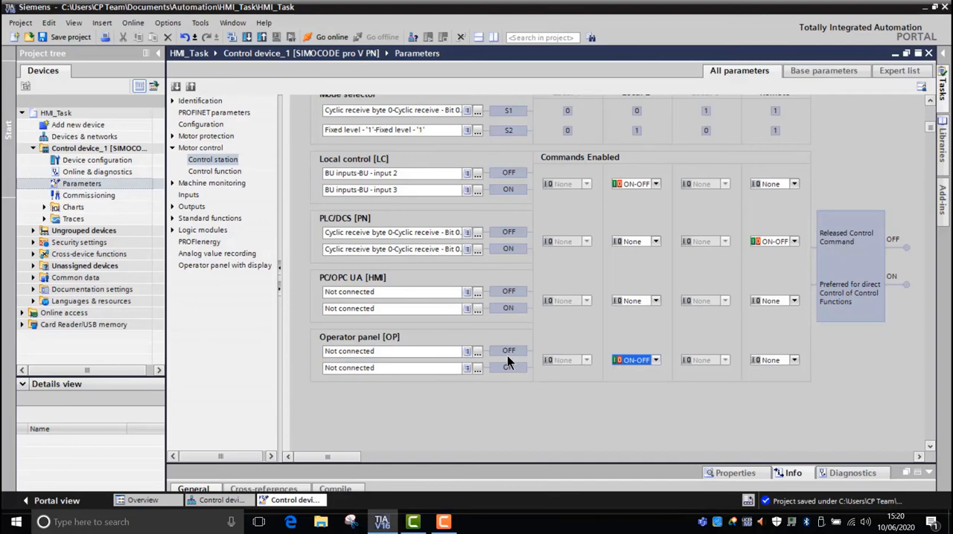
- Bring up the signal list for the Operator panel OFF command
click(477, 350)
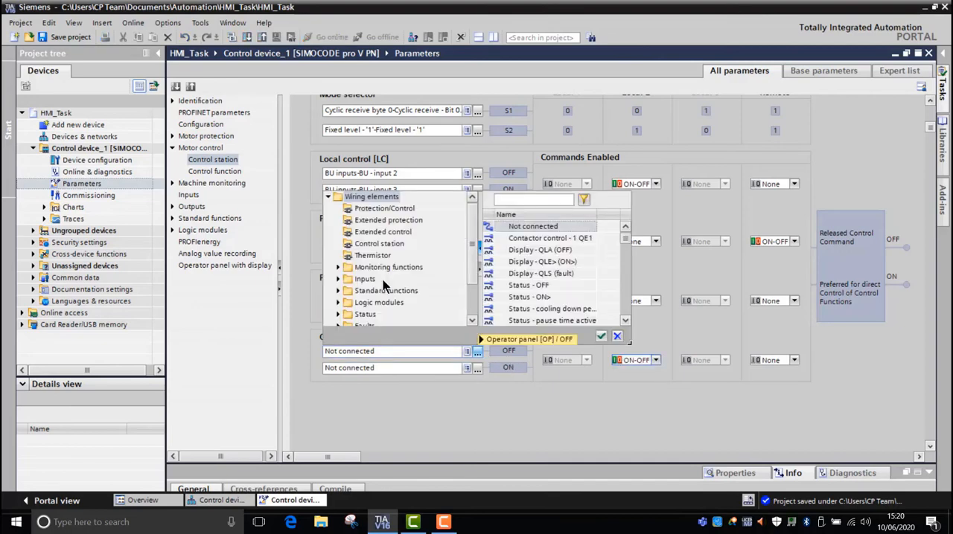
mouse_move(339, 286)
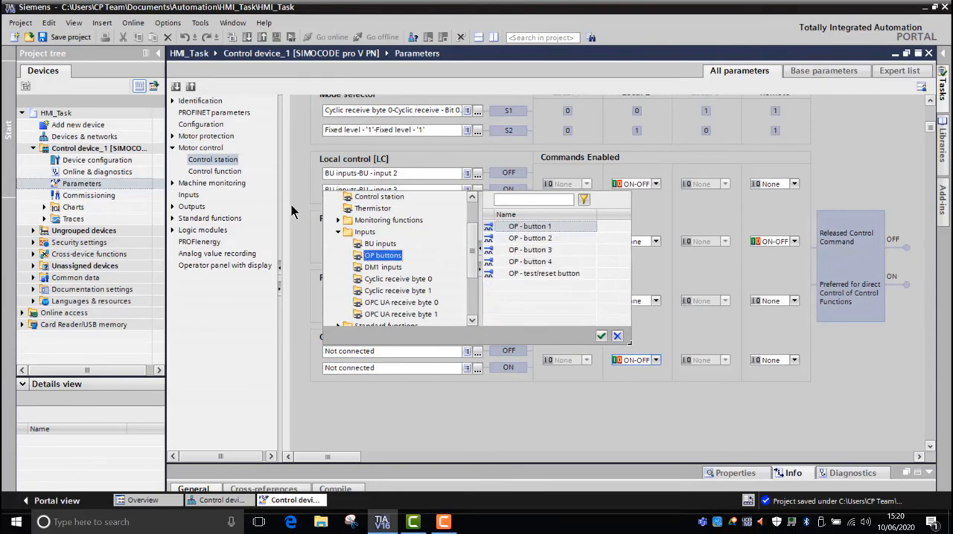
mouse_move(530, 262)
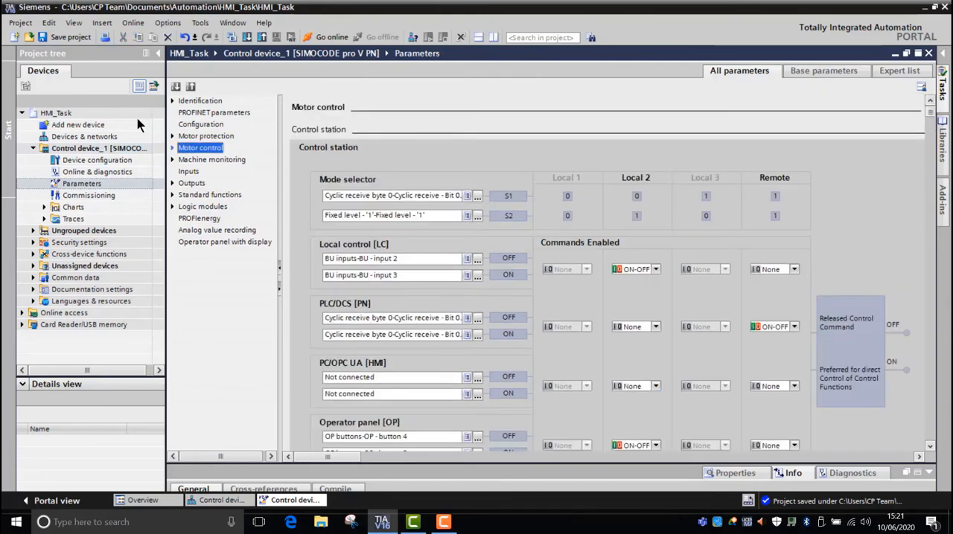
mouse_move(172, 167)
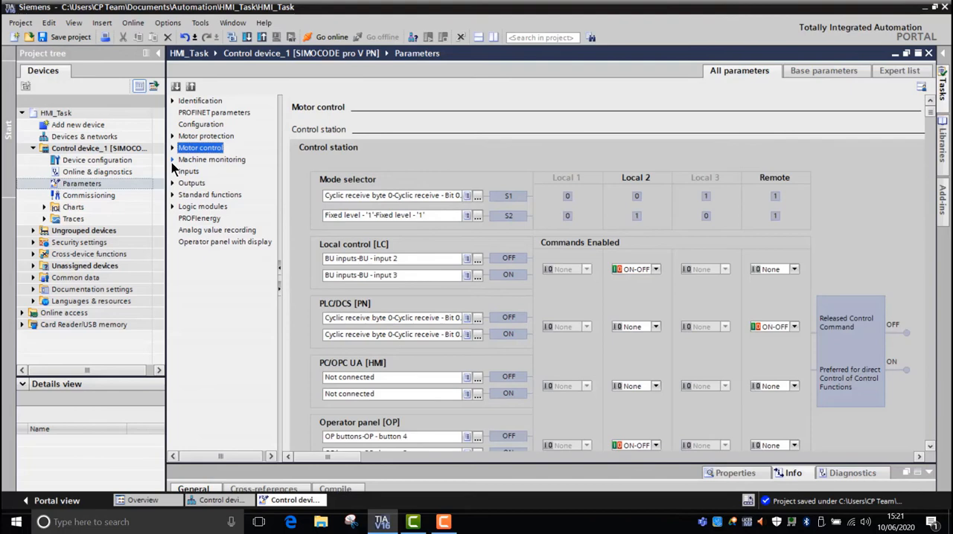
- Assign LED green 2 to Display - QLA (OFF) and LED green 4 to Display - QLE> (ON>)
click(173, 182)
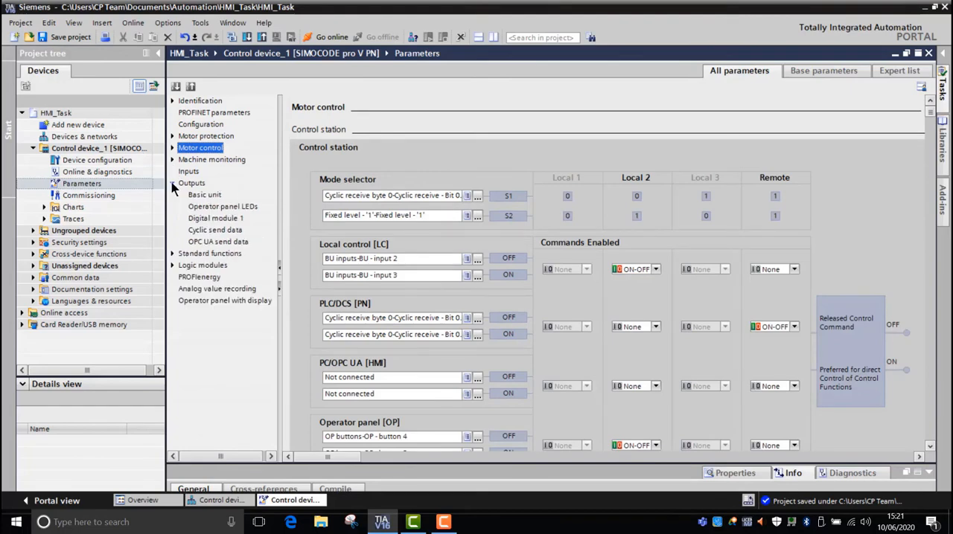
mouse_move(201, 212)
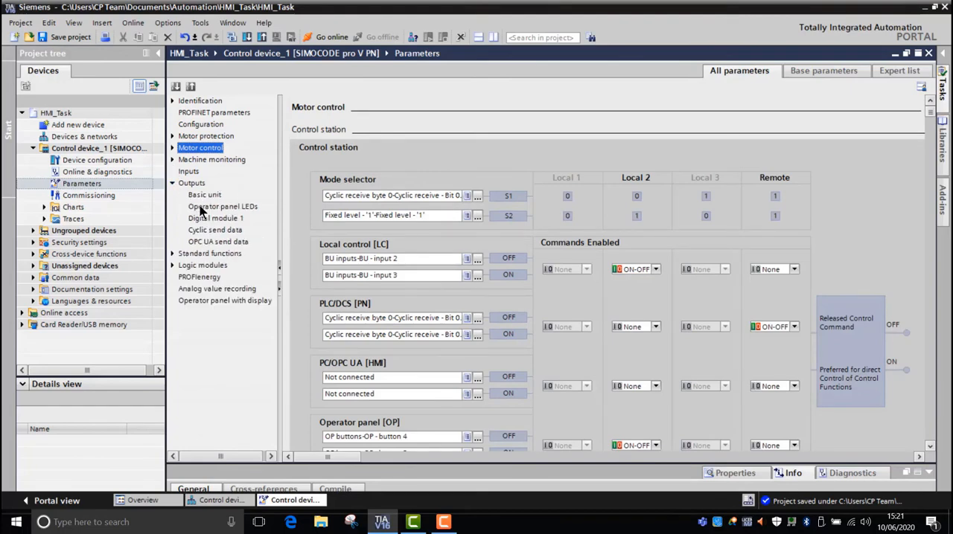
click(223, 206)
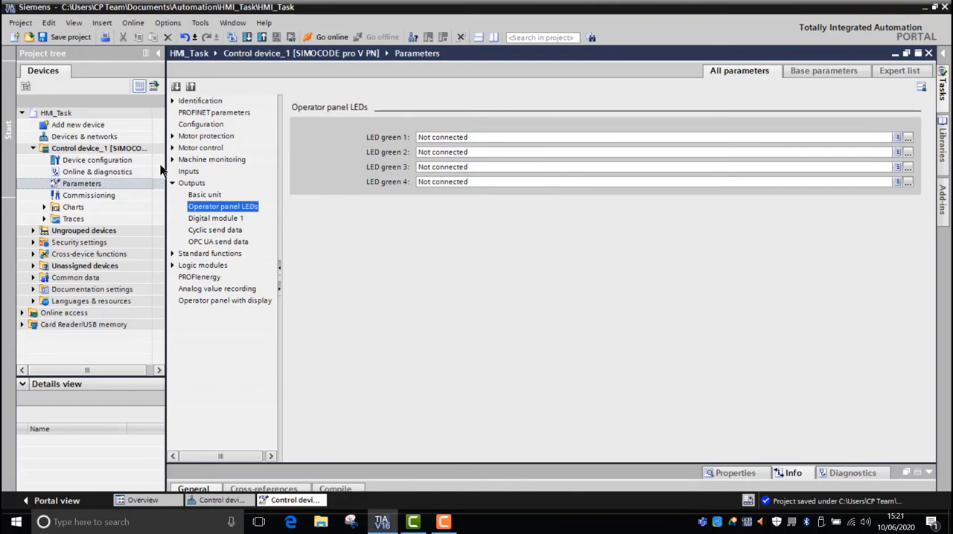
mouse_move(867, 135)
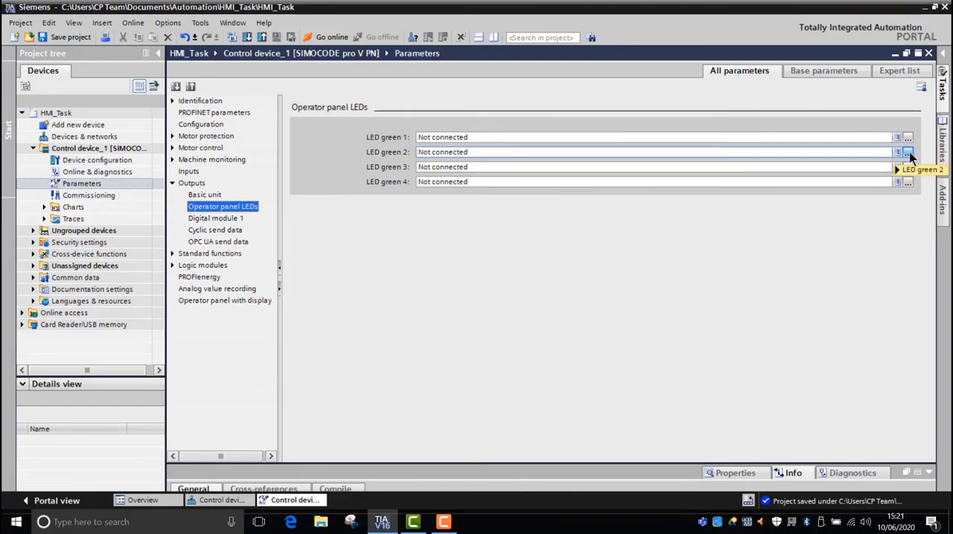
click(907, 152)
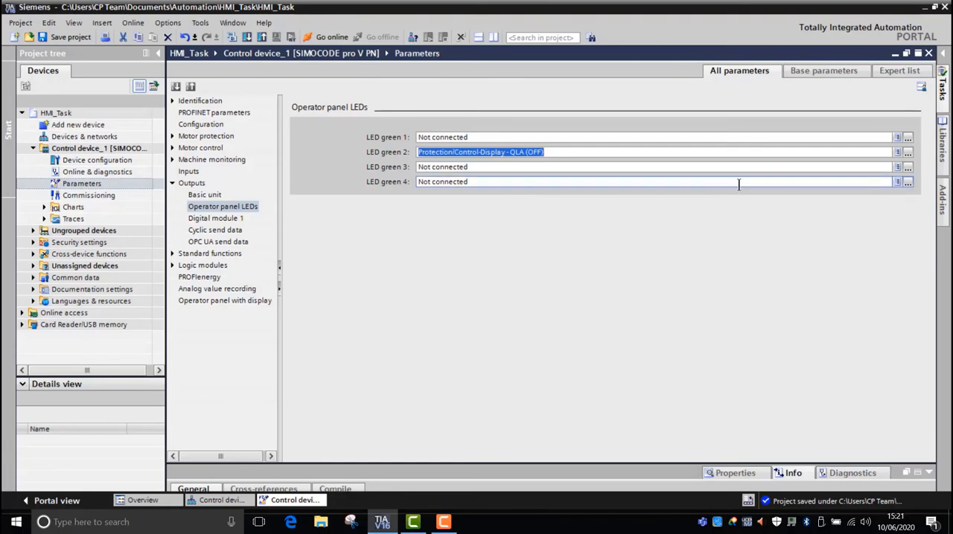
click(897, 152)
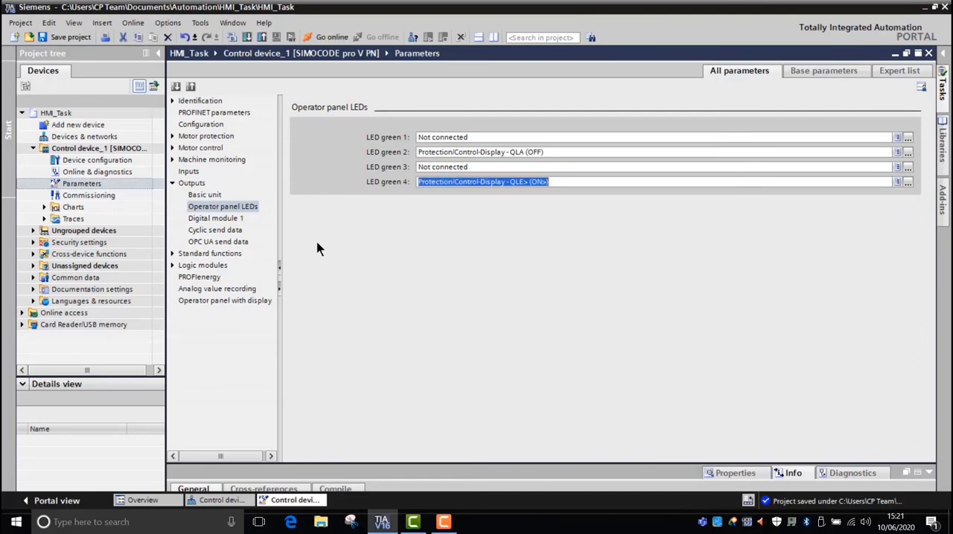
click(191, 182)
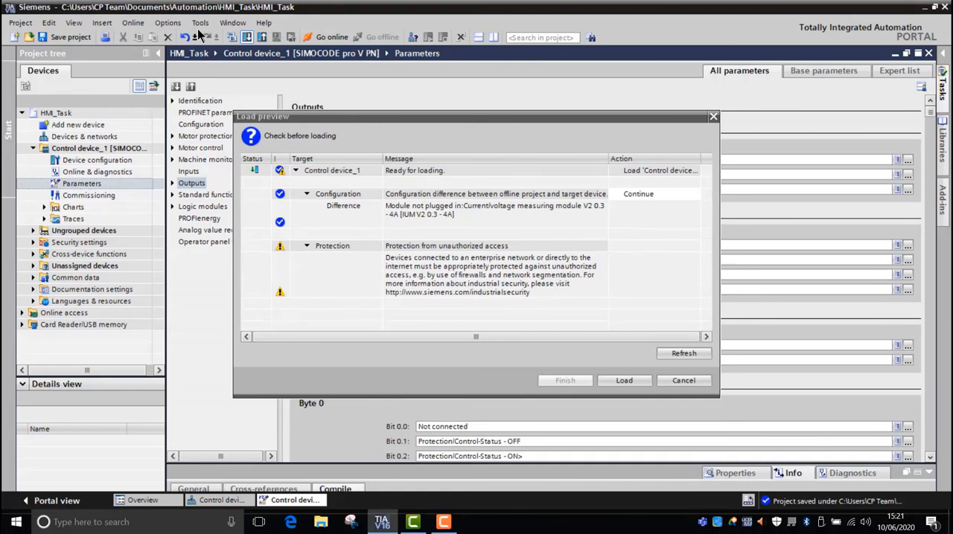
mouse_move(484, 171)
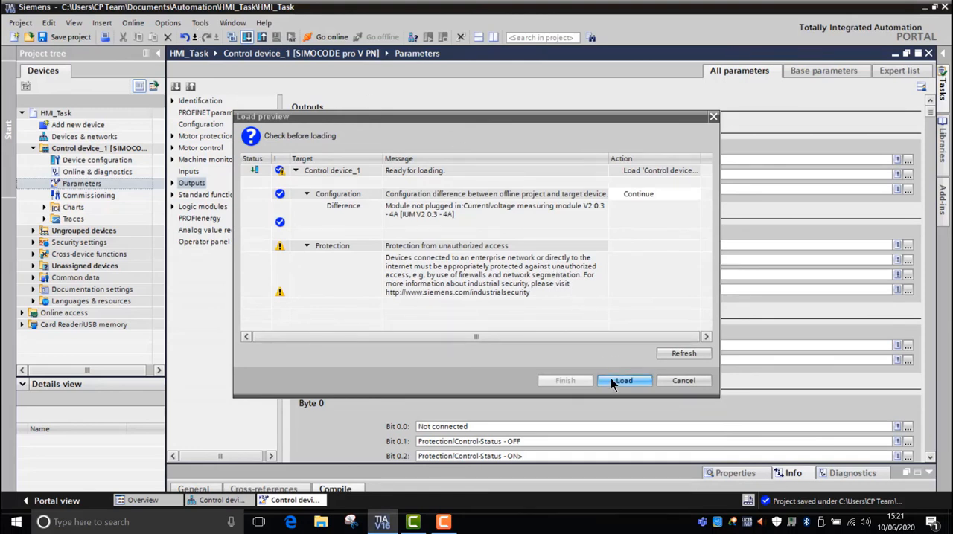
- Load the configuration onto Control device_1 from the Load preview
click(624, 380)
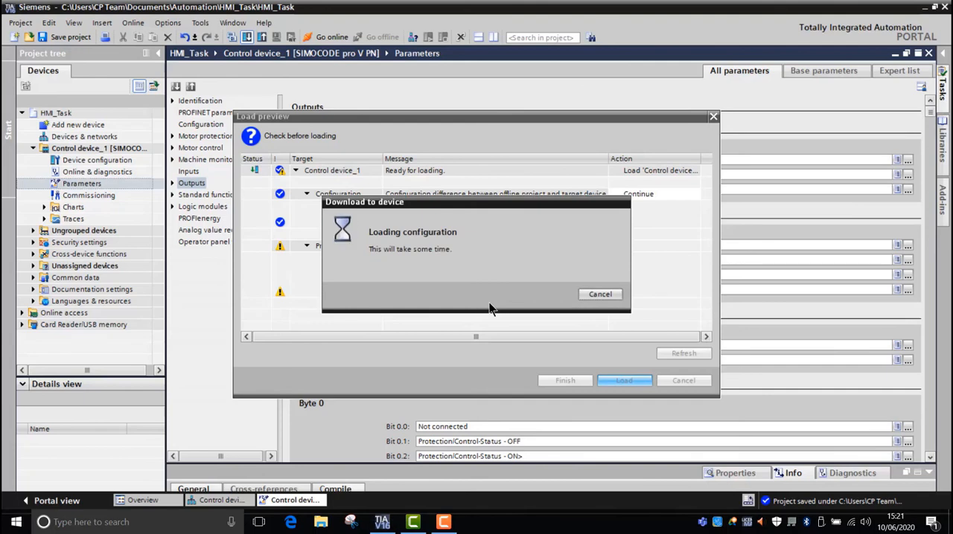